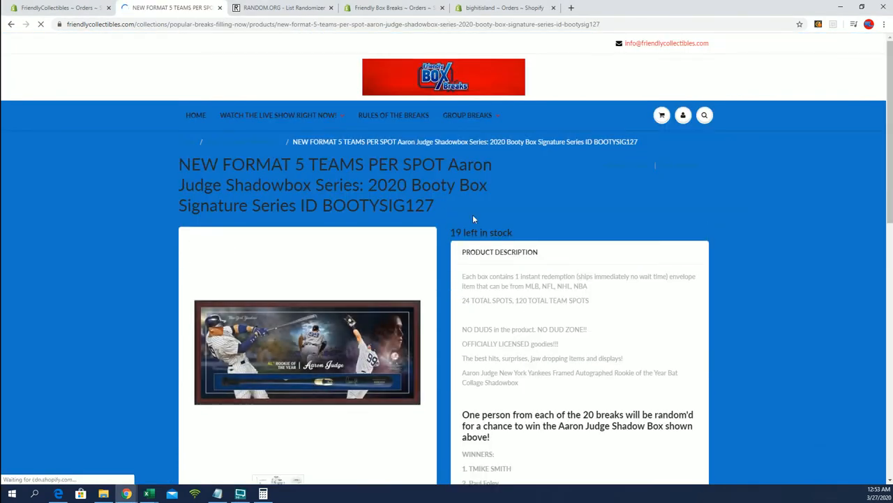
Step: Scroll the Aaron Judge shadowbox product page down to its Winners list and highlight it
scroll("down", 3)
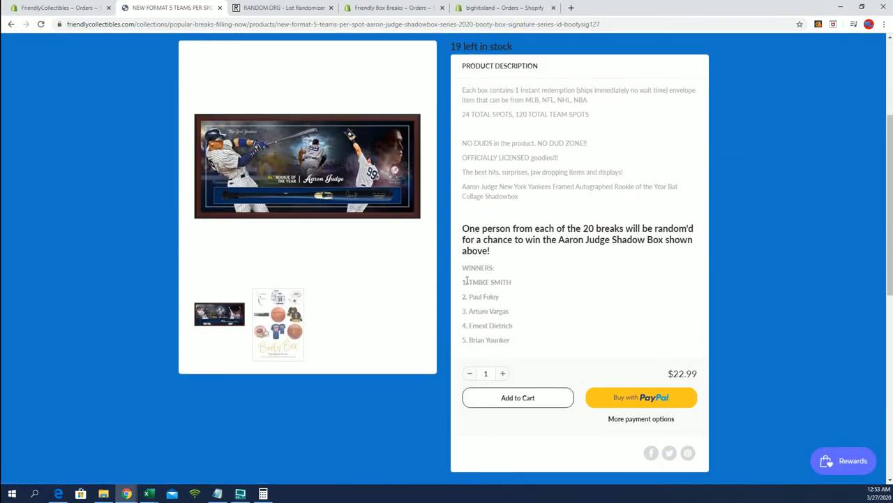
left_click_drag(463, 282, 511, 341)
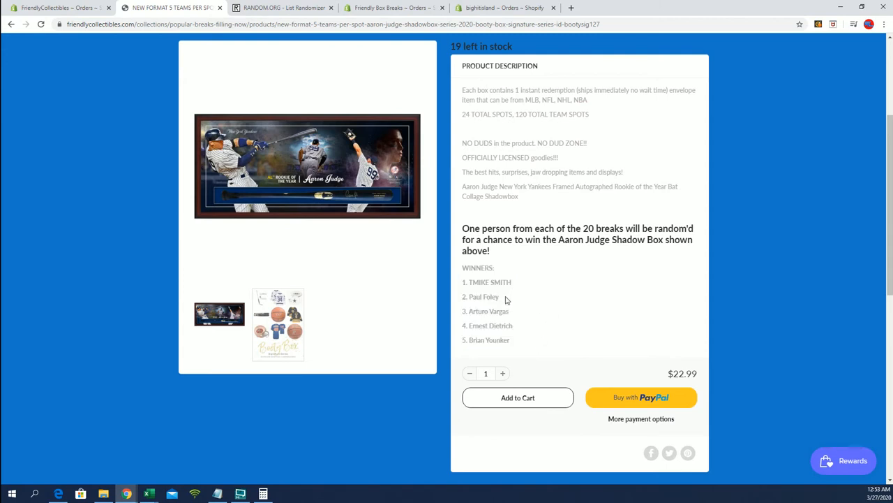
mouse_move(546, 315)
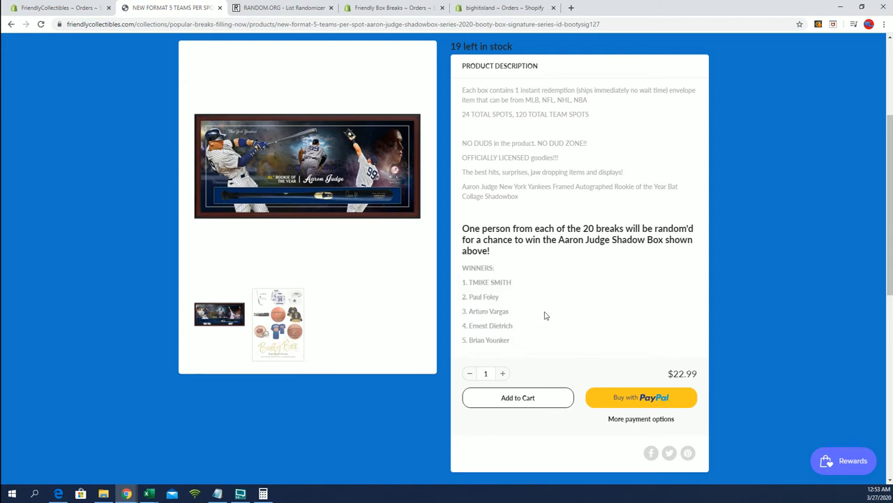
left_click(307, 165)
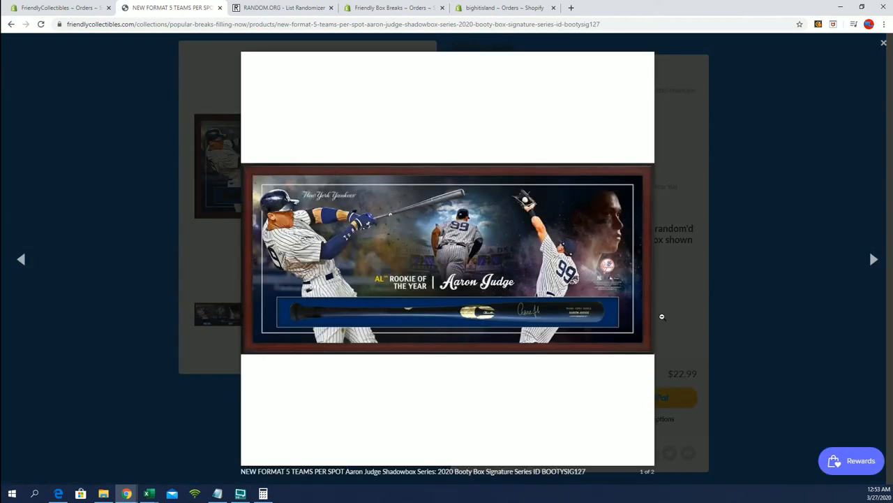
mouse_move(717, 249)
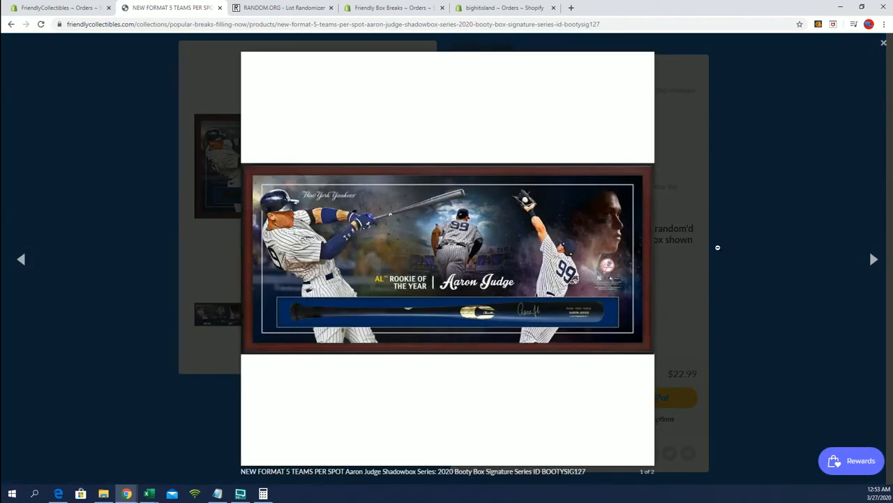
mouse_move(509, 273)
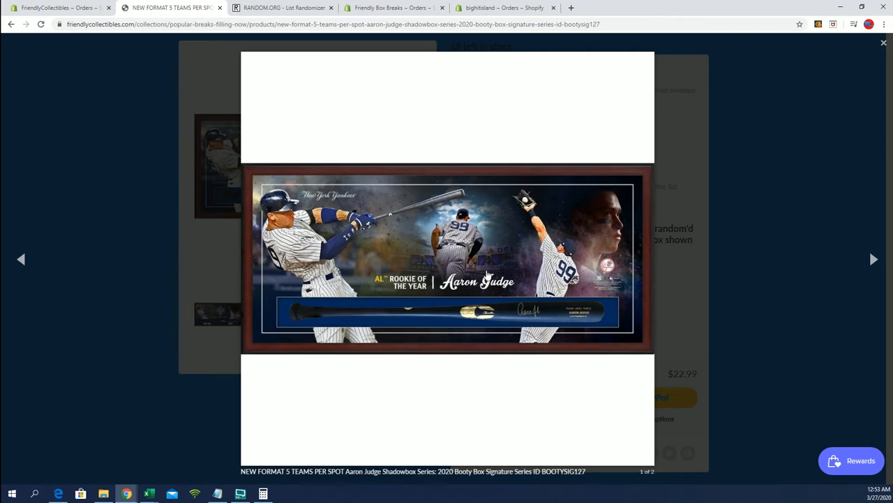
mouse_move(448, 319)
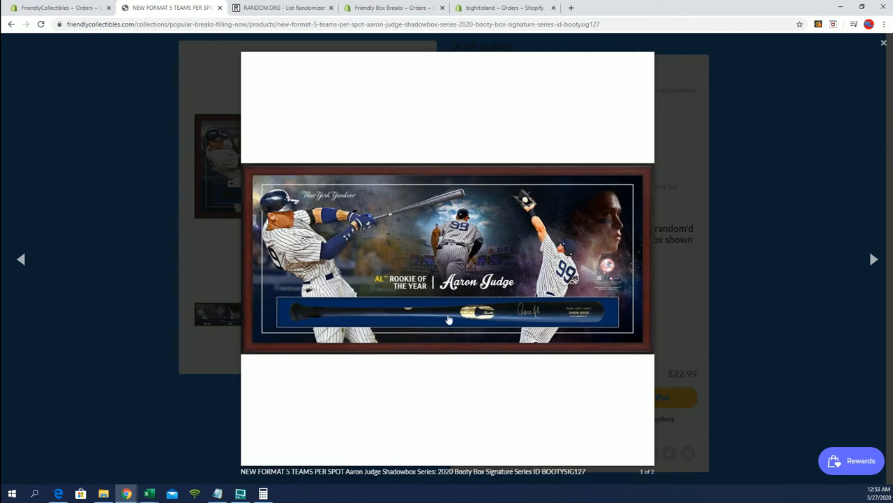
mouse_move(751, 221)
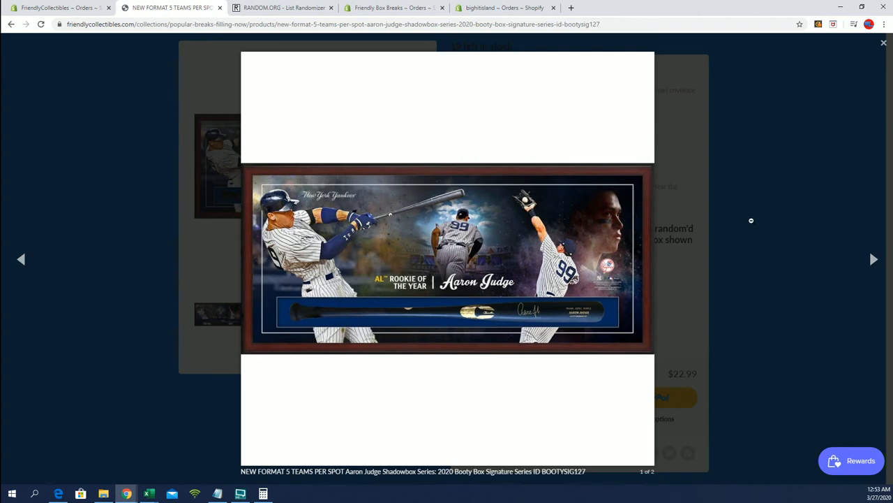
left_click(881, 43)
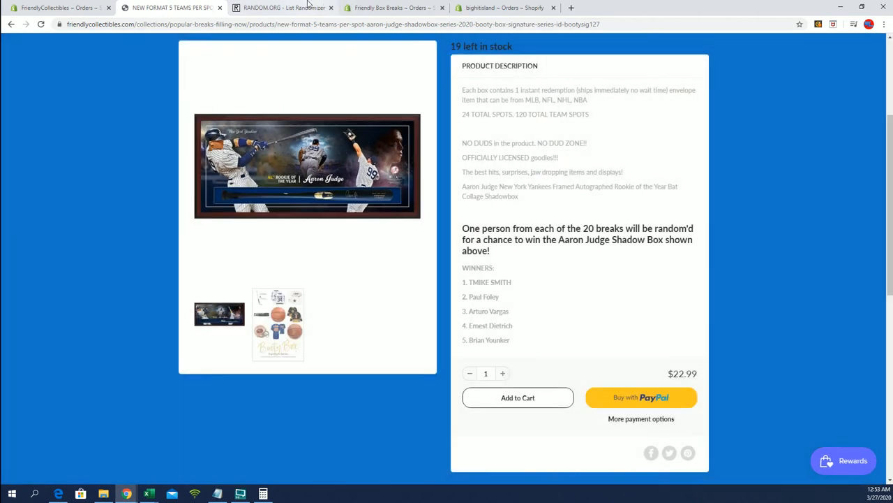
Step: Run the RANDOM.ORG List Randomizer on the 120-entry participant list
left_click(290, 8)
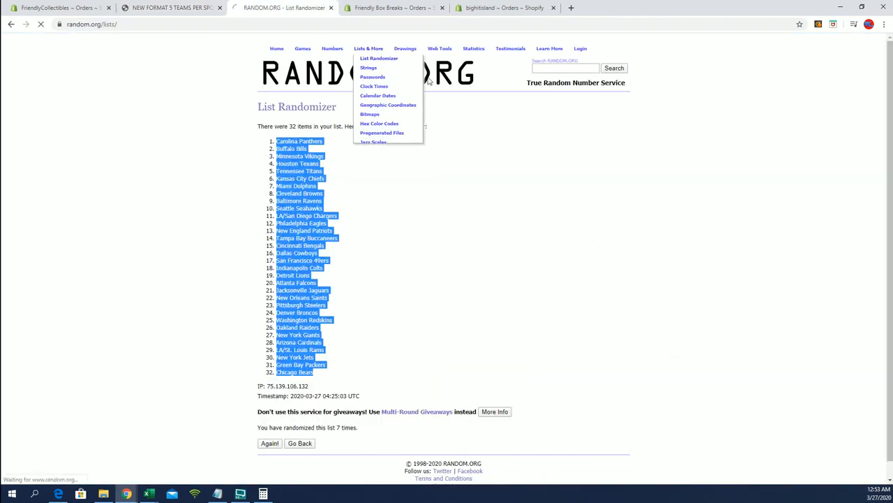
left_click(371, 57)
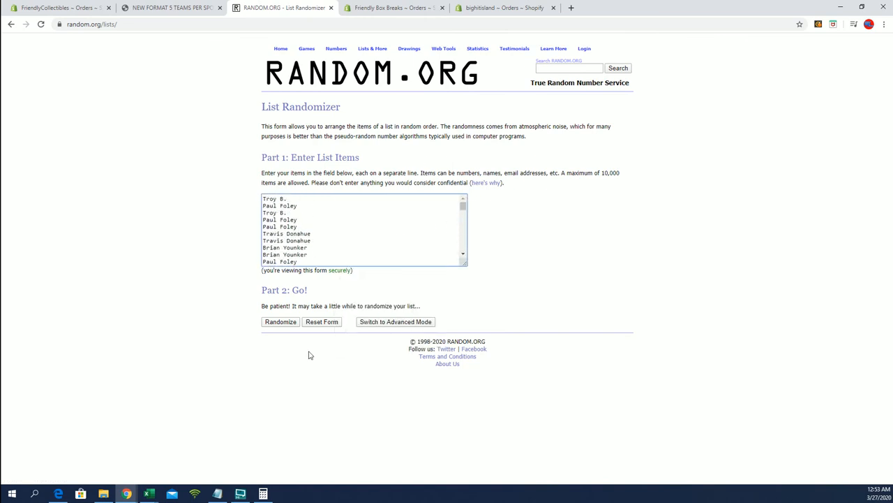
left_click(279, 321)
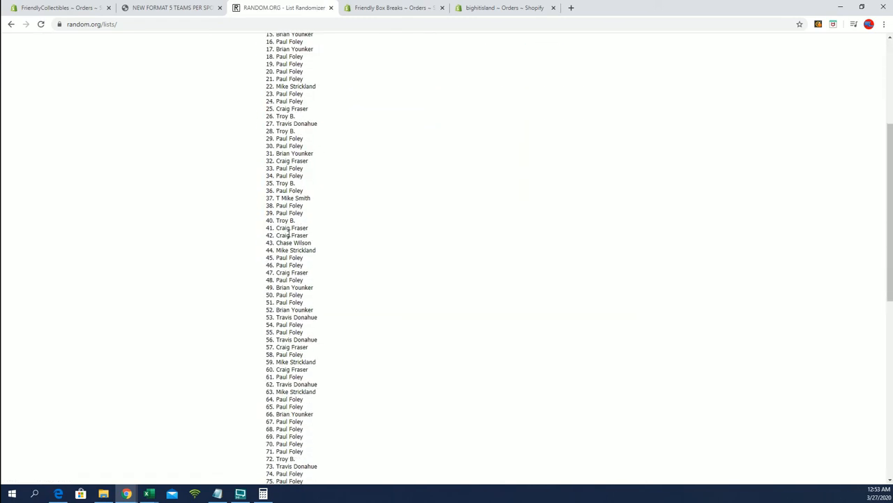
scroll("down", 3)
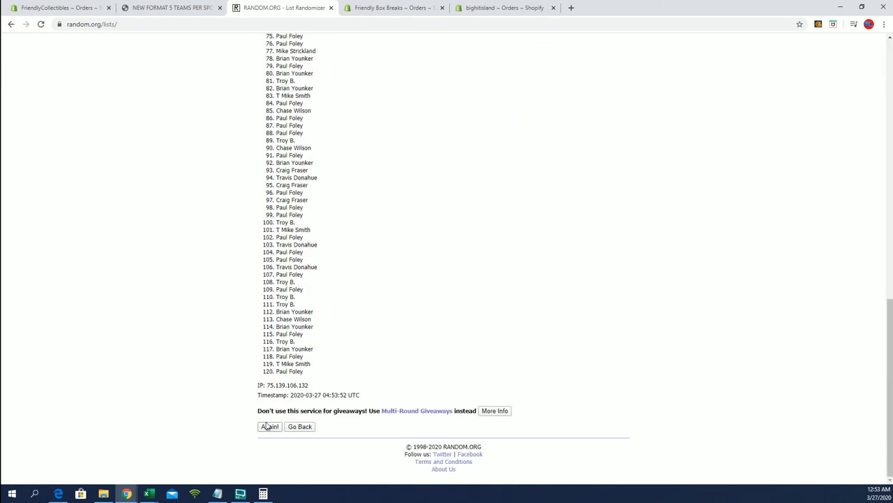
Step: Reshuffle the participant list five more times with Again
left_click(268, 427)
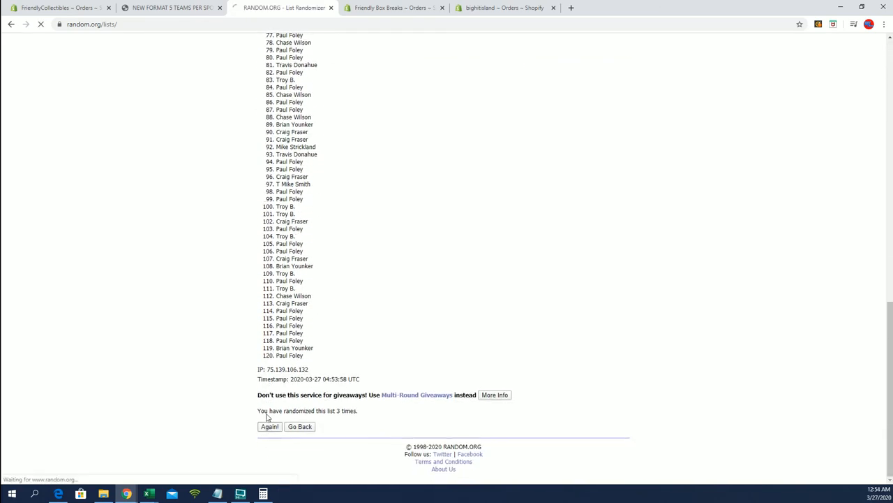
left_click(270, 428)
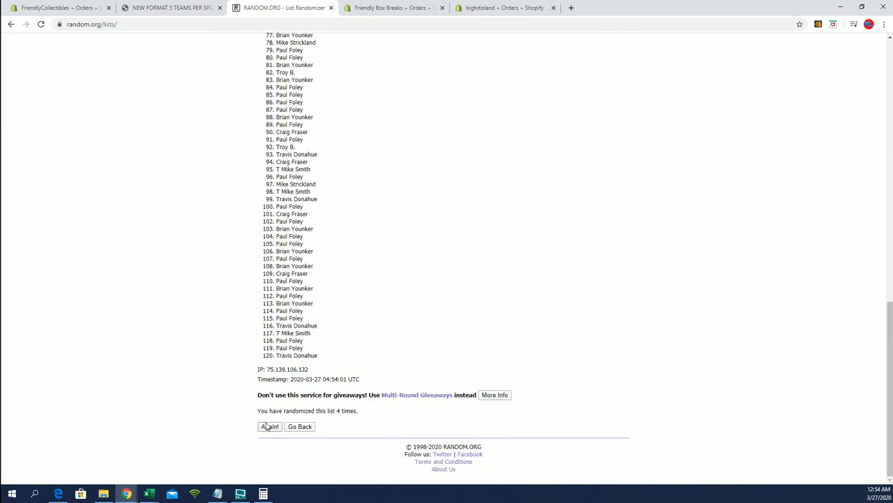
left_click(269, 427)
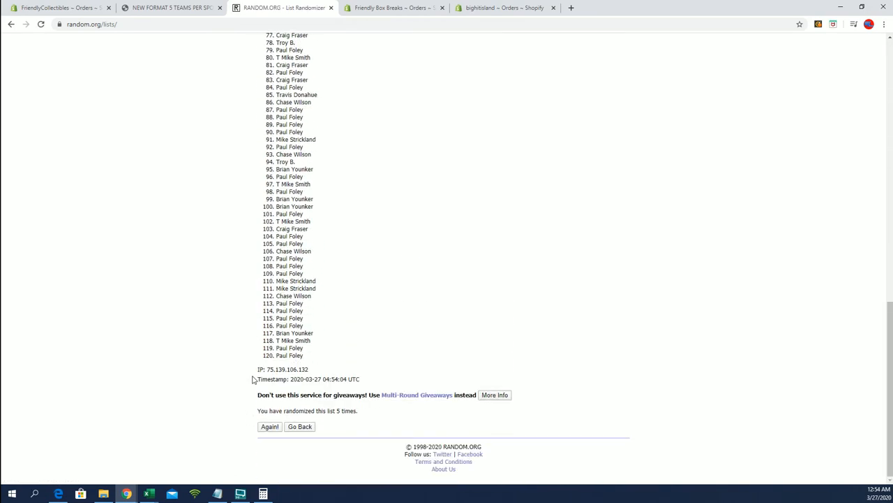
left_click(263, 427)
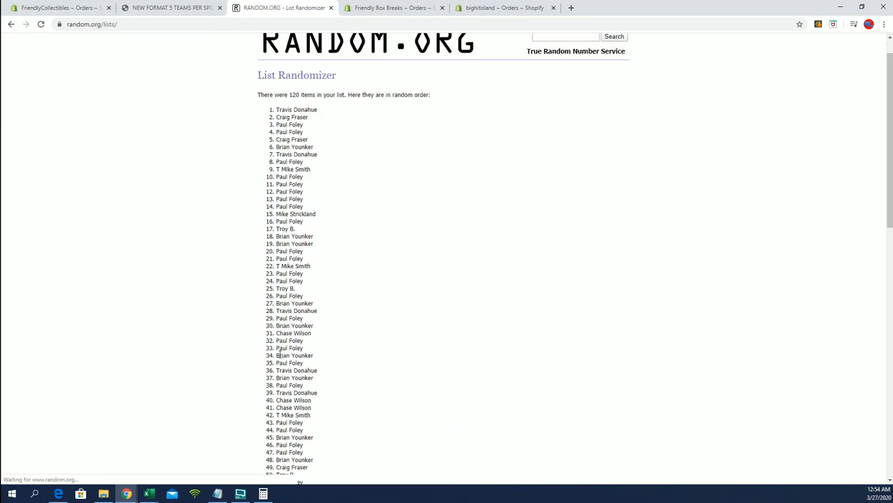
scroll("down", 3)
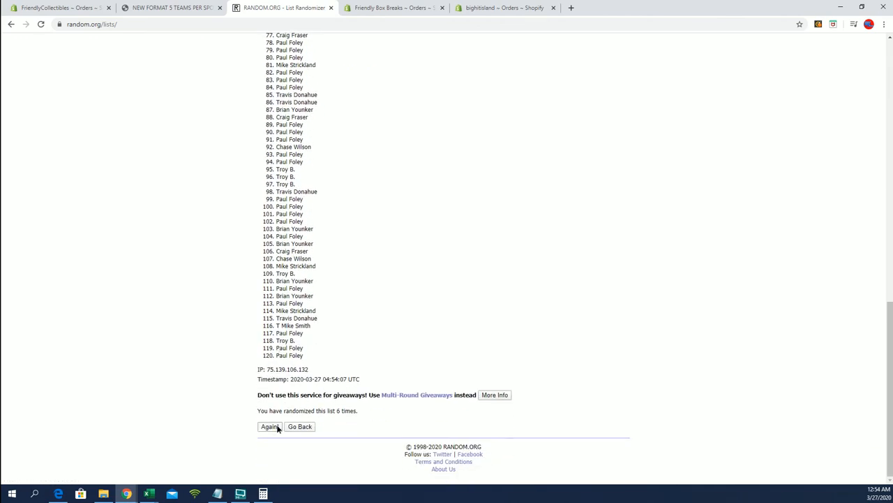
left_click(268, 427)
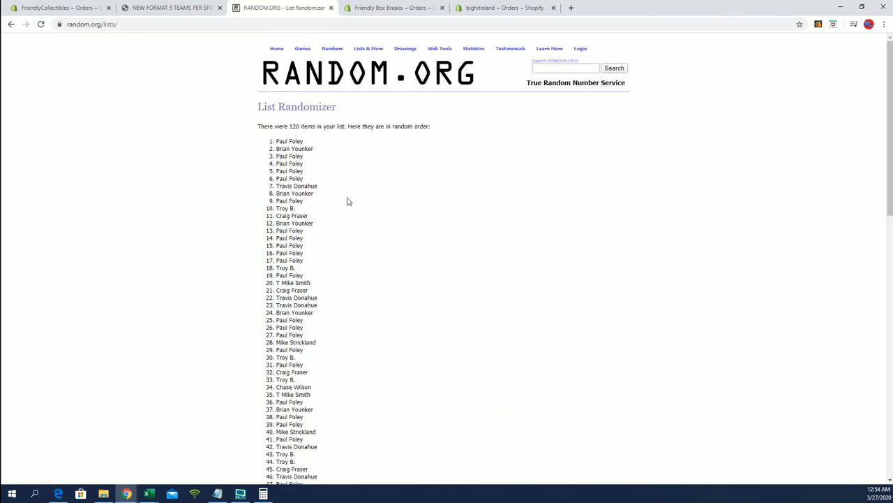
double_click(288, 141)
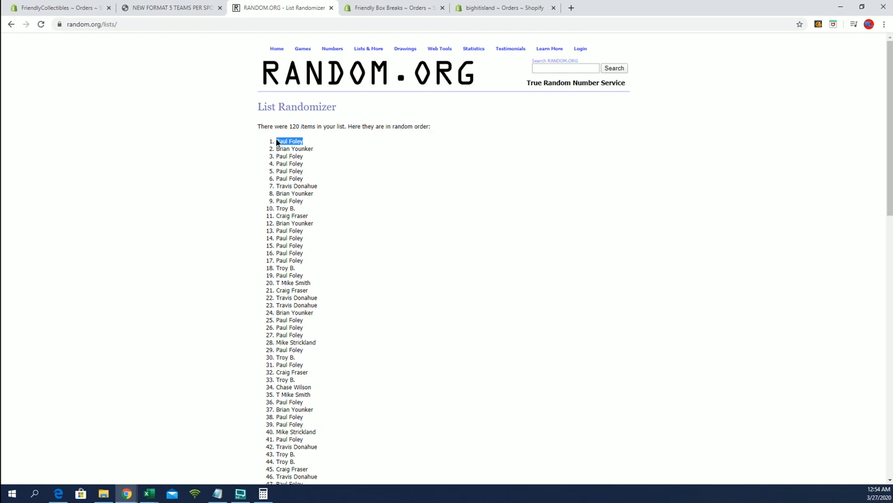
scroll("down", 3)
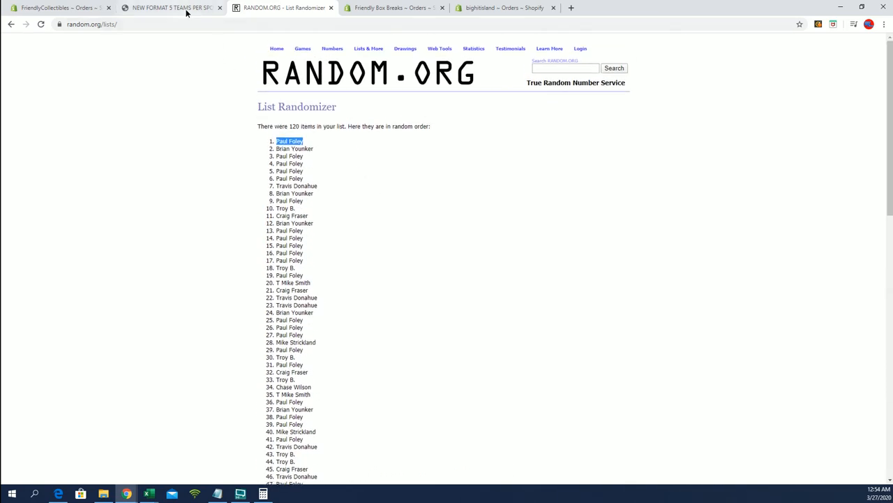
left_click(170, 9)
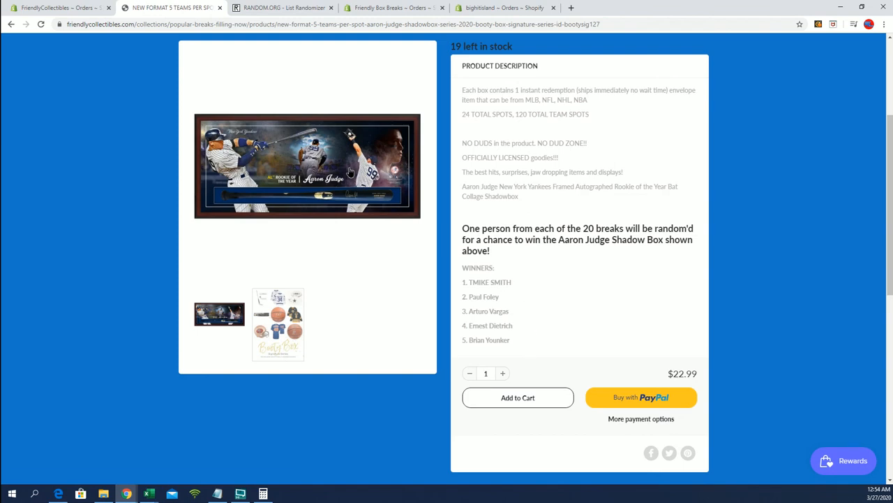